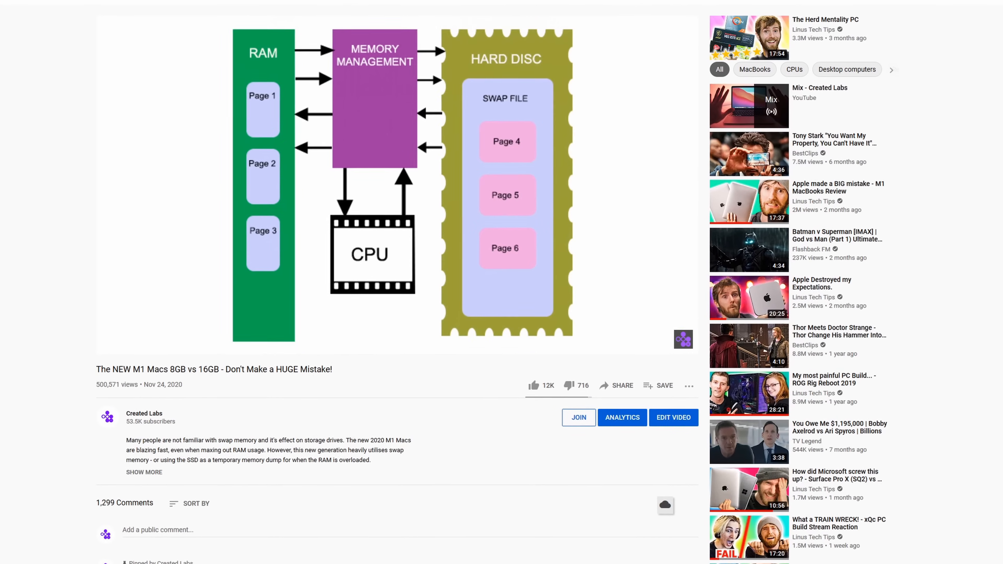
# - Scroll the 'm1 mac ssd issues' results past Top stories to the AppleInsider, Gizmochina and Mark Ellis Reviews articles
pyautogui.scroll(-3)
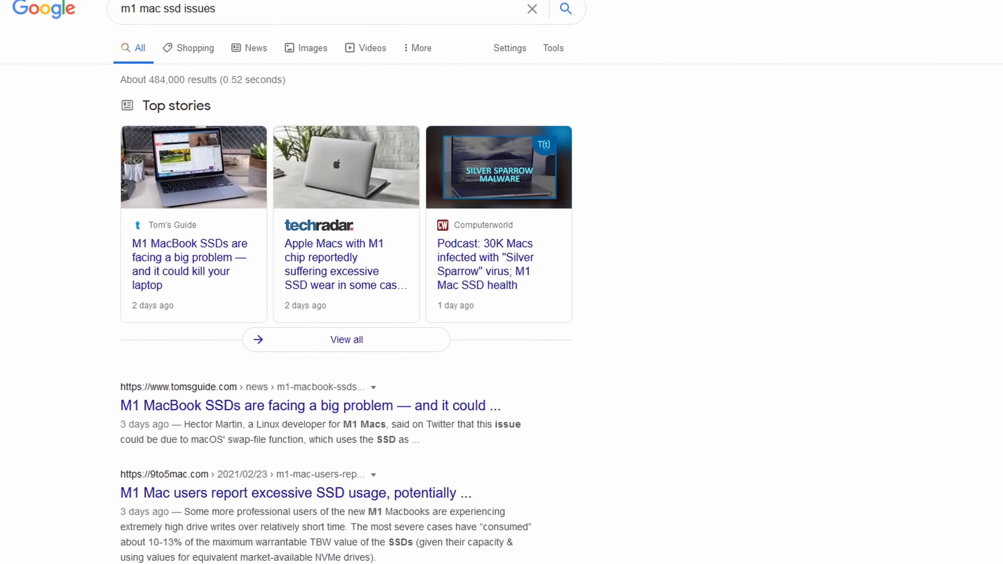
pyautogui.scroll(-3)
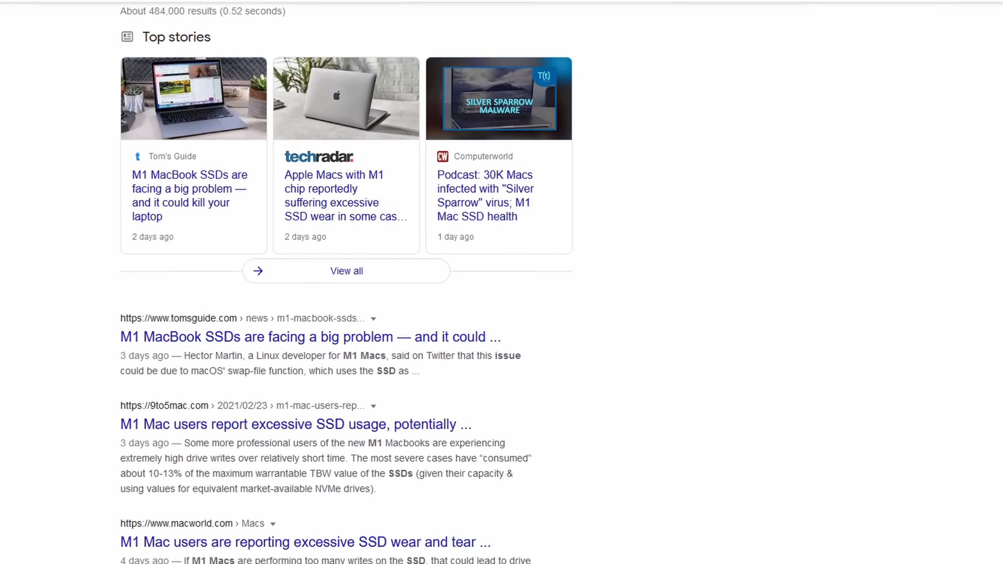
pyautogui.scroll(3)
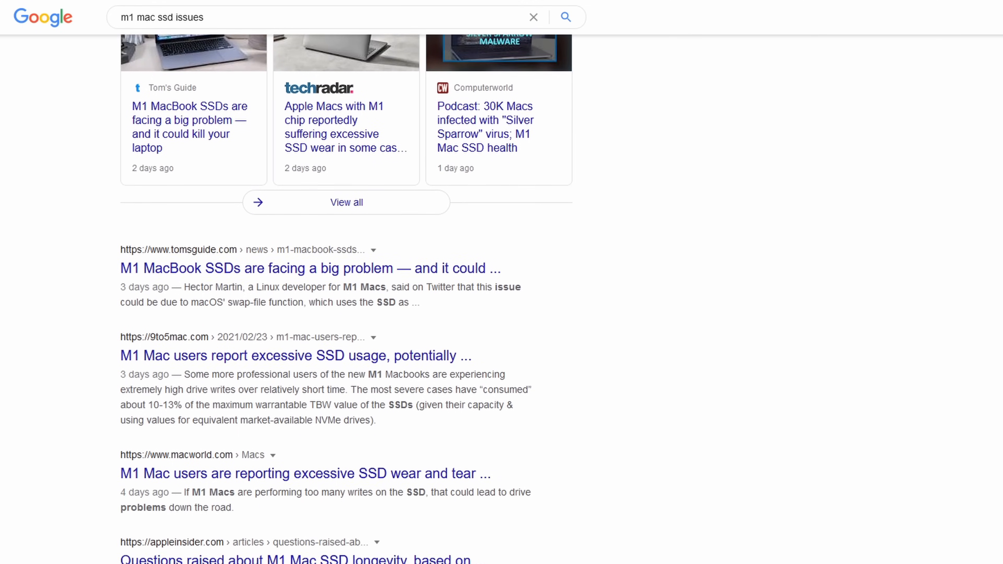
pyautogui.scroll(-3)
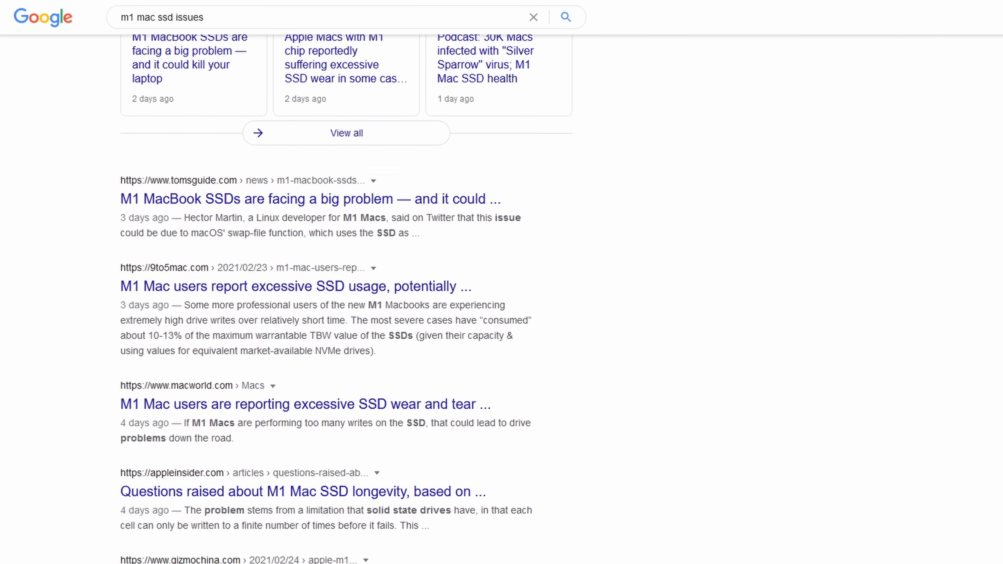
pyautogui.scroll(-3)
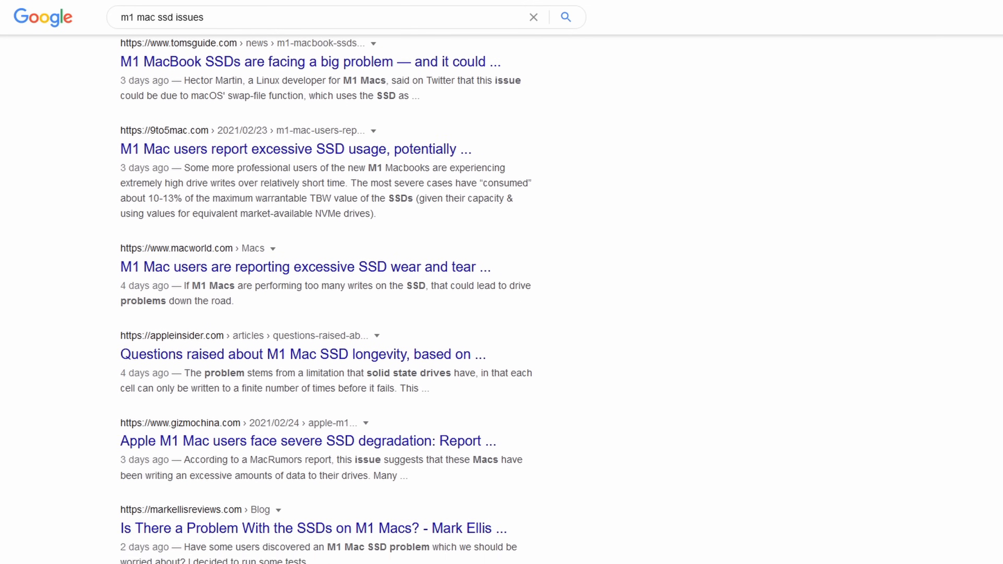
# - Open Longhorn's 'M1 Mac SSD update' thread and read the replies sharing SSD usage stats and swap concerns
pyautogui.click(291, 62)
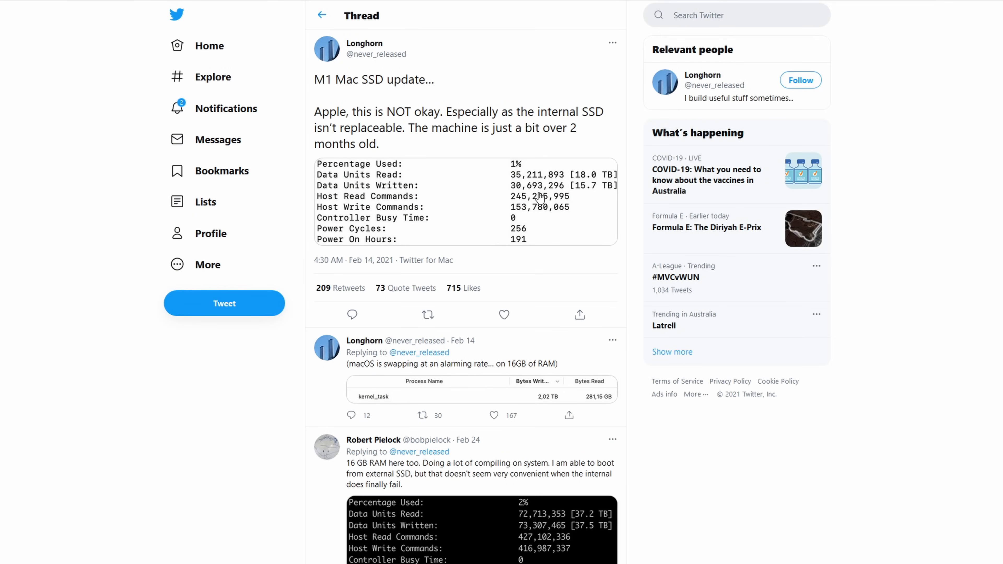
pyautogui.scroll(-3)
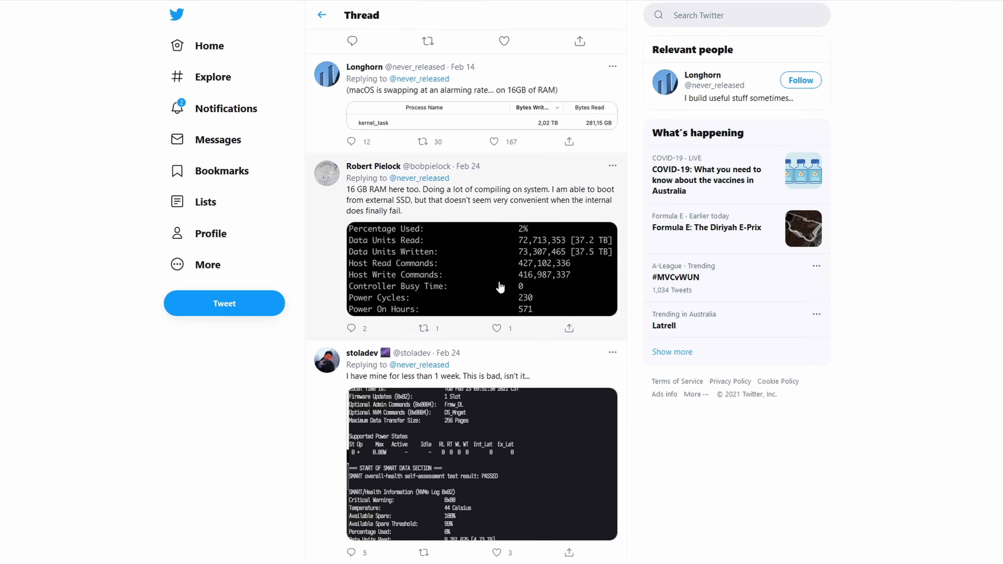
pyautogui.scroll(-3)
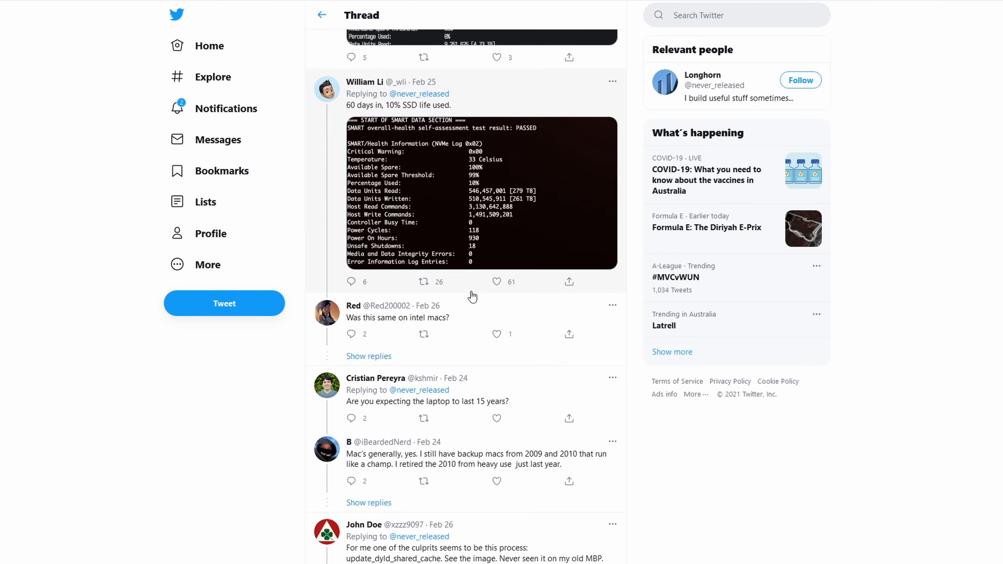
pyautogui.scroll(-3)
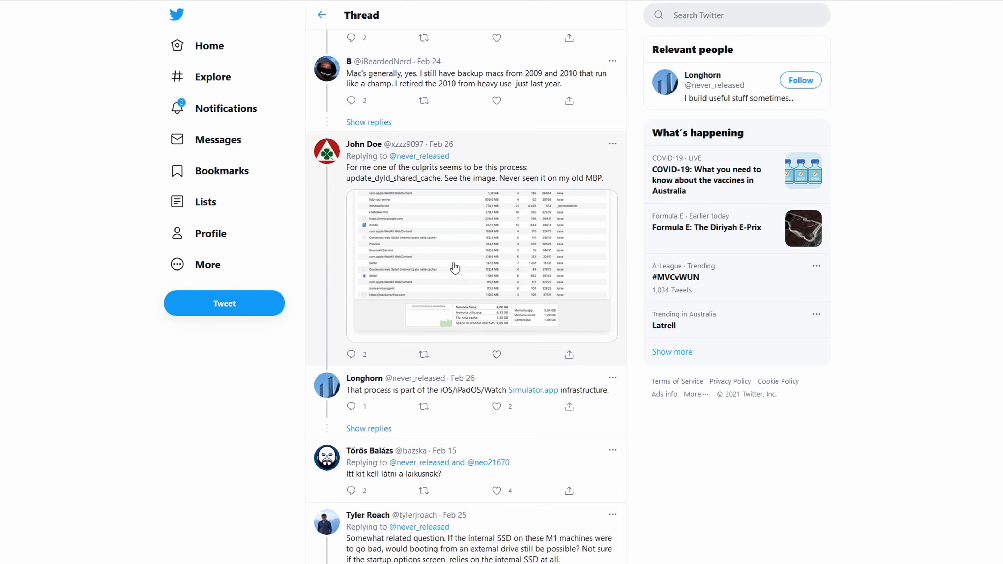